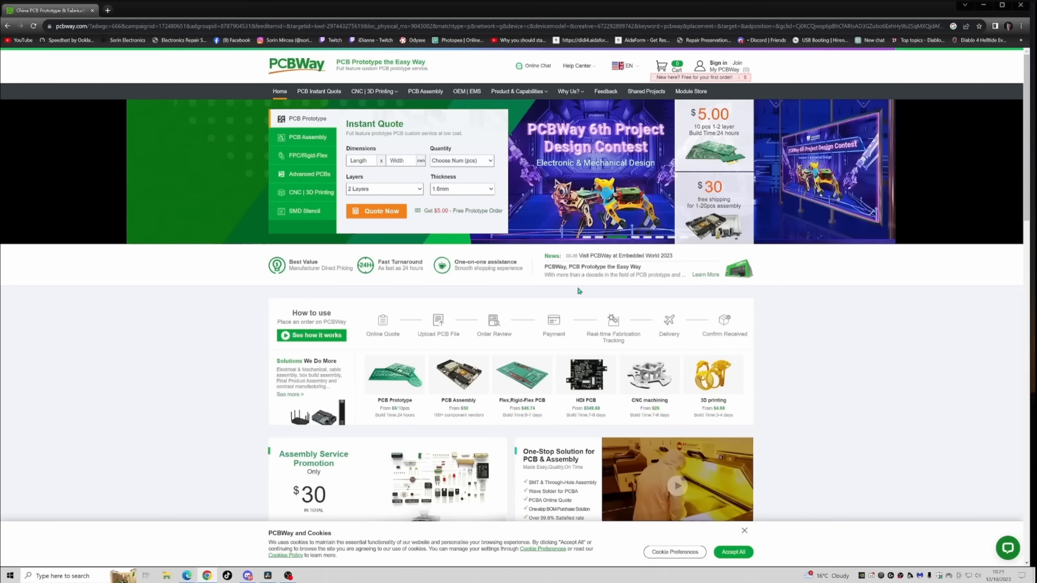
scroll(down, 3)
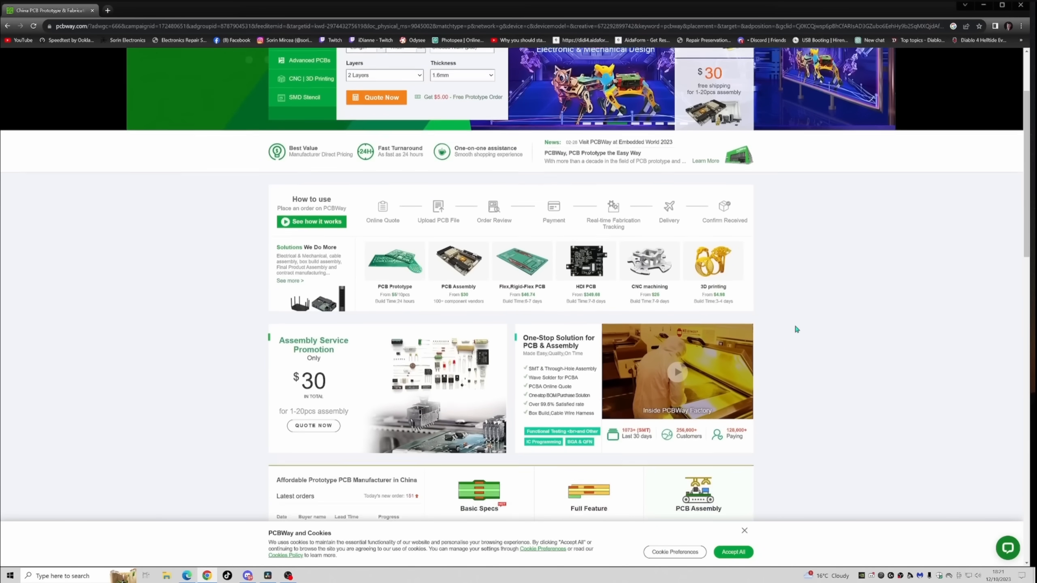